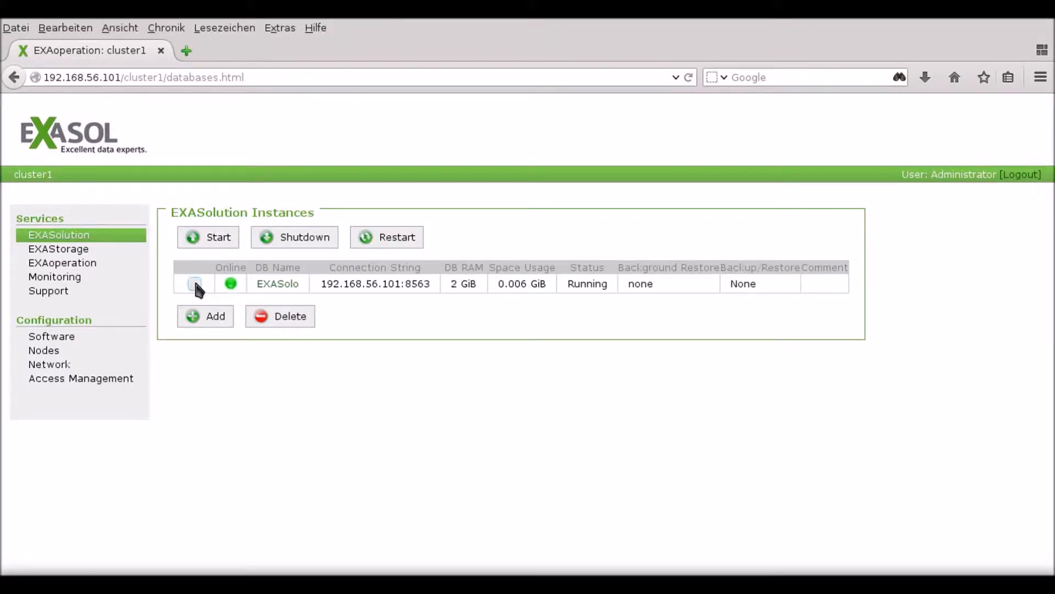
# Shut down the EXASolo database so its instance page offers Startup.
pyautogui.click(194, 284)
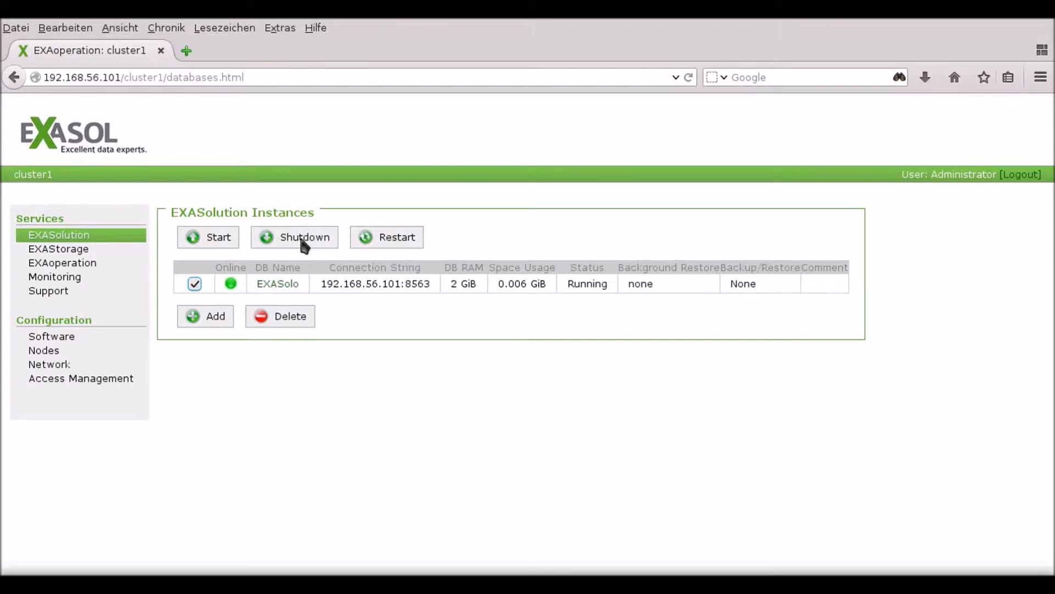
pyautogui.click(303, 237)
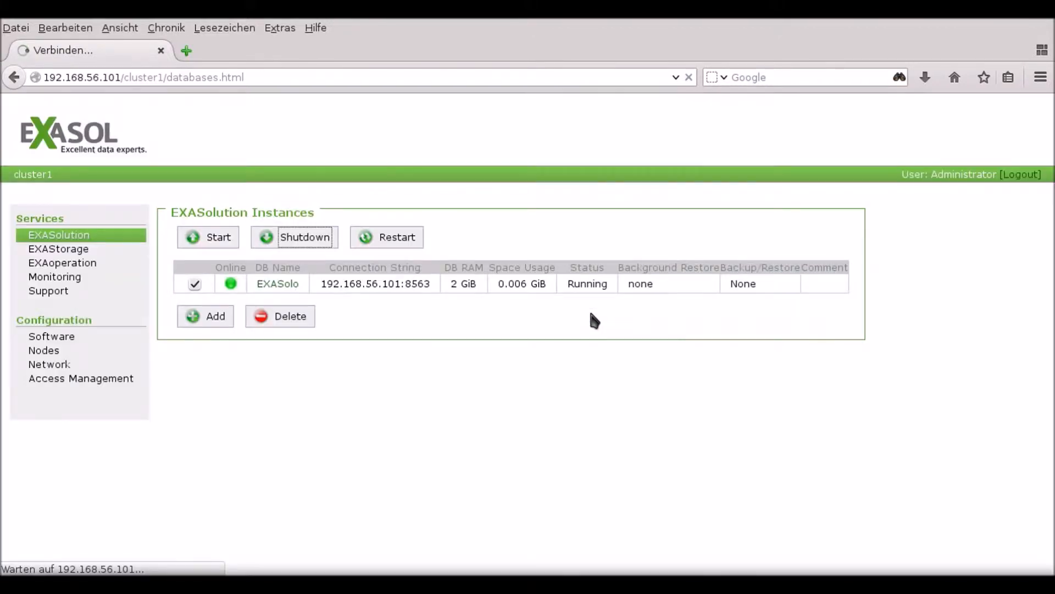
pyautogui.moveTo(115, 266)
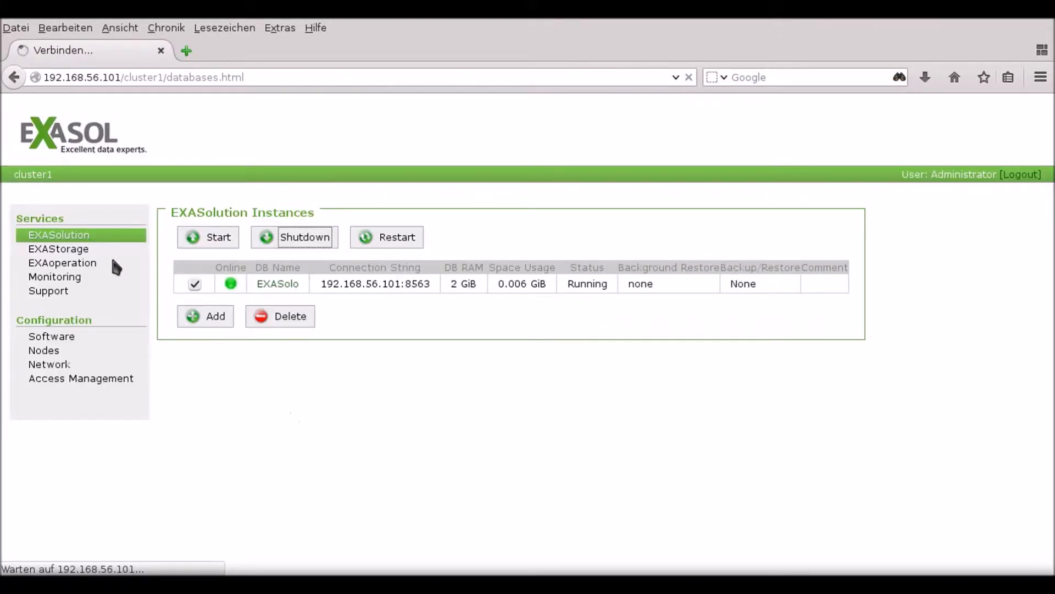
pyautogui.click(277, 284)
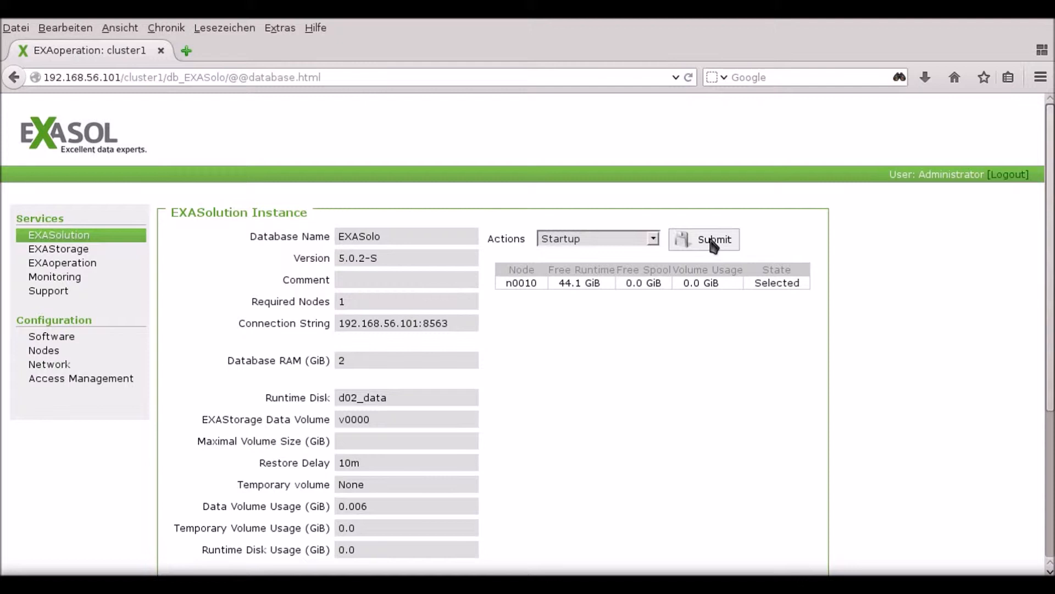
pyautogui.moveTo(58, 234)
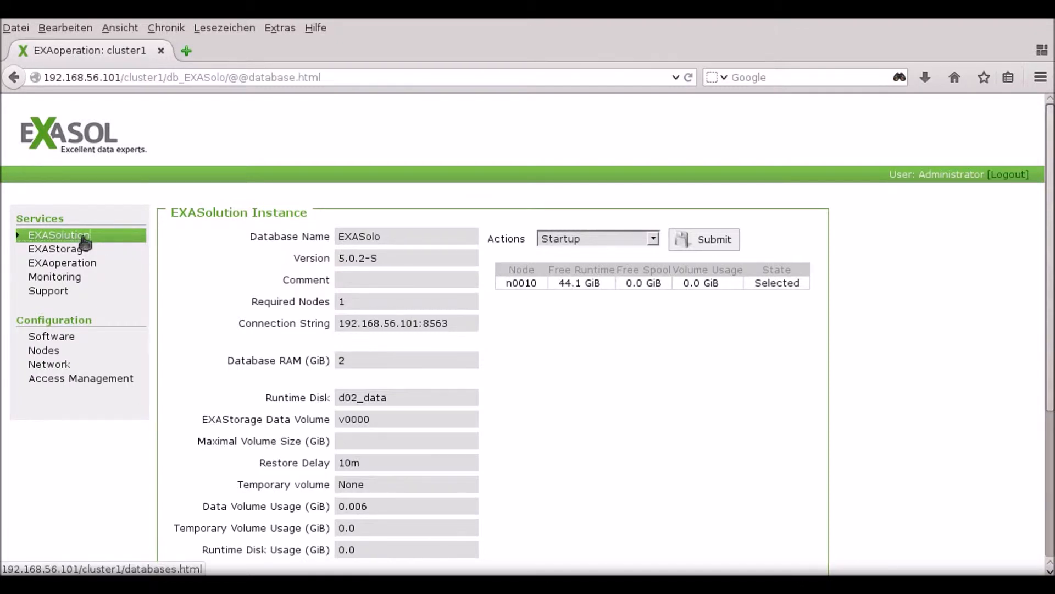
# Navigate to the stopped EXASolo database's backup list showing v0002 and r0000.
pyautogui.click(58, 234)
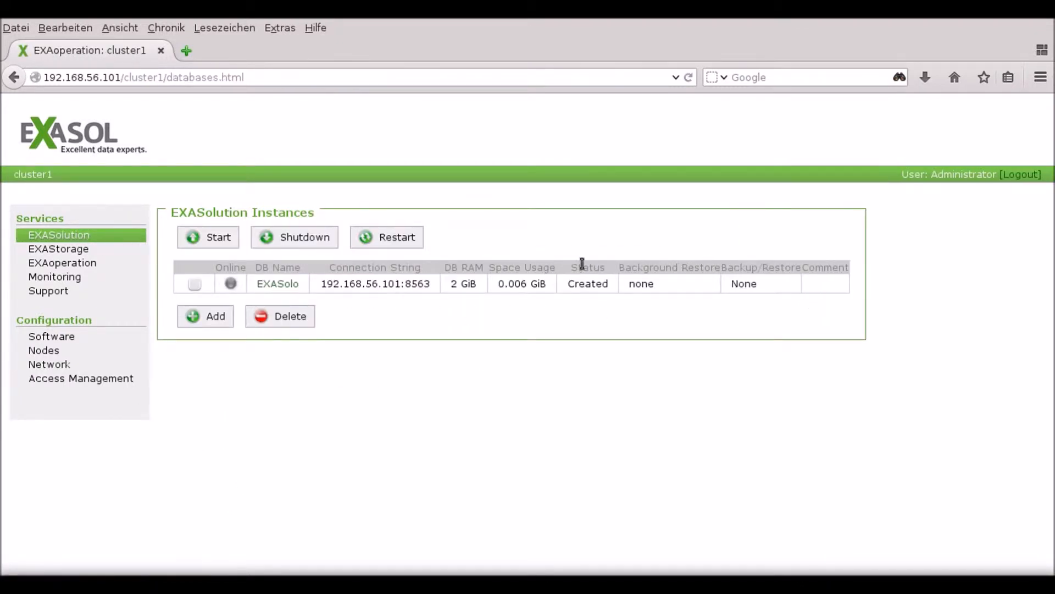
pyautogui.click(277, 284)
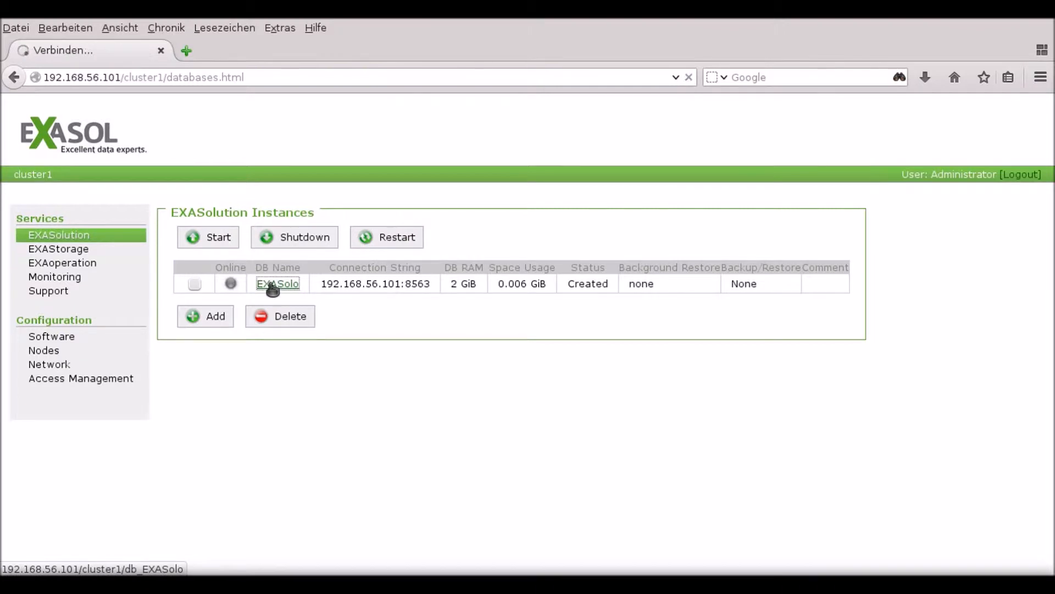
pyautogui.click(277, 284)
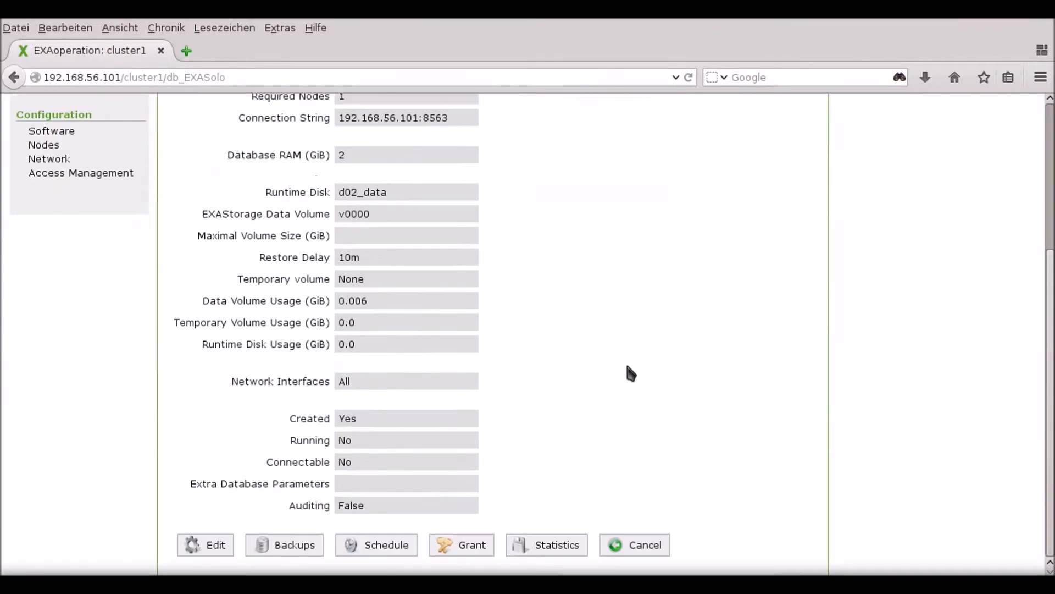
pyautogui.moveTo(294, 545)
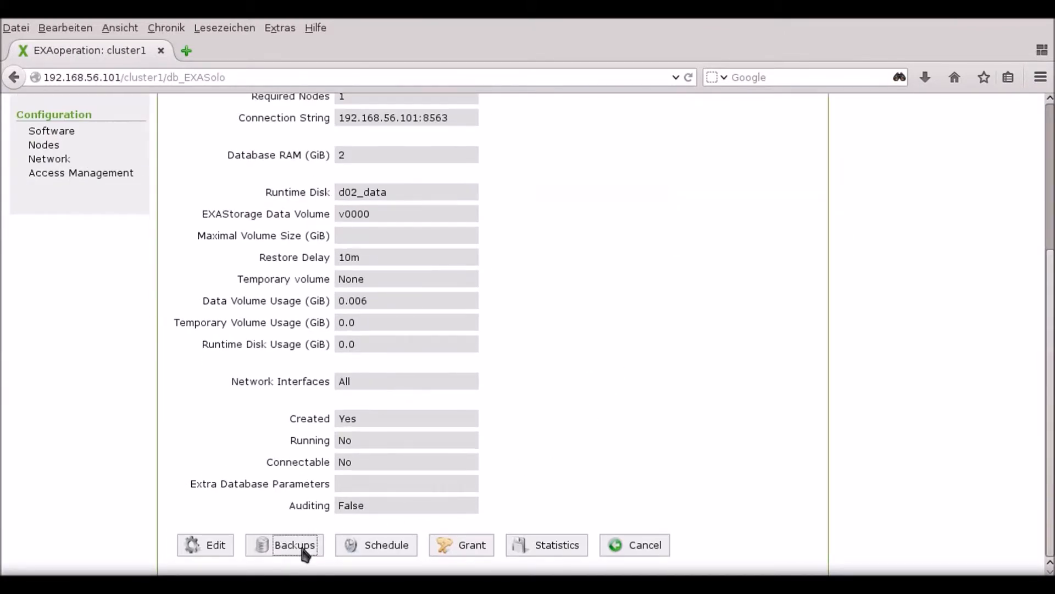
pyautogui.click(285, 545)
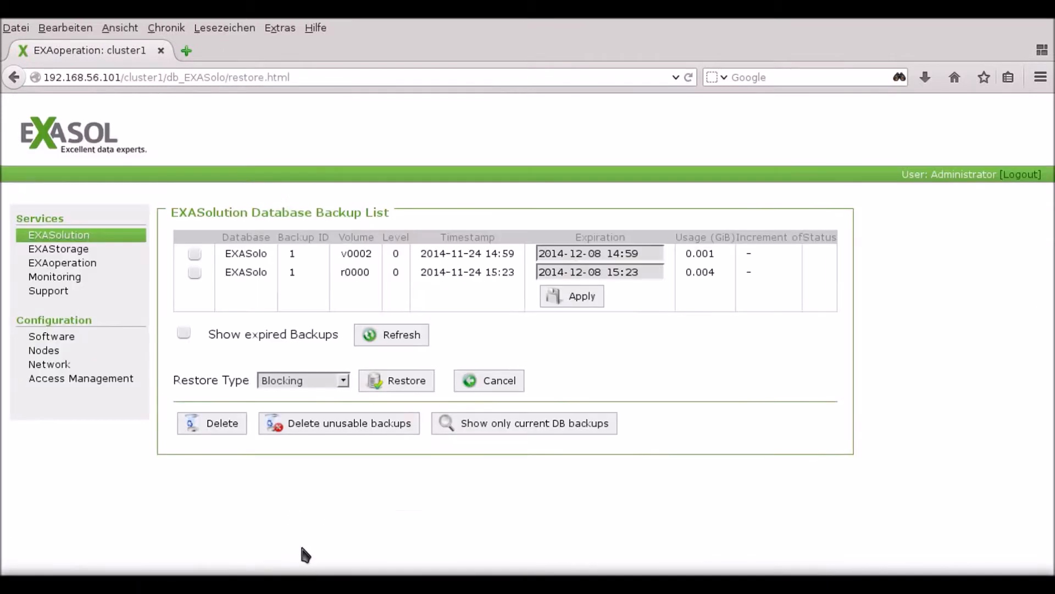
# Choose backup r0000 for restore with restore type Blocking.
pyautogui.click(195, 272)
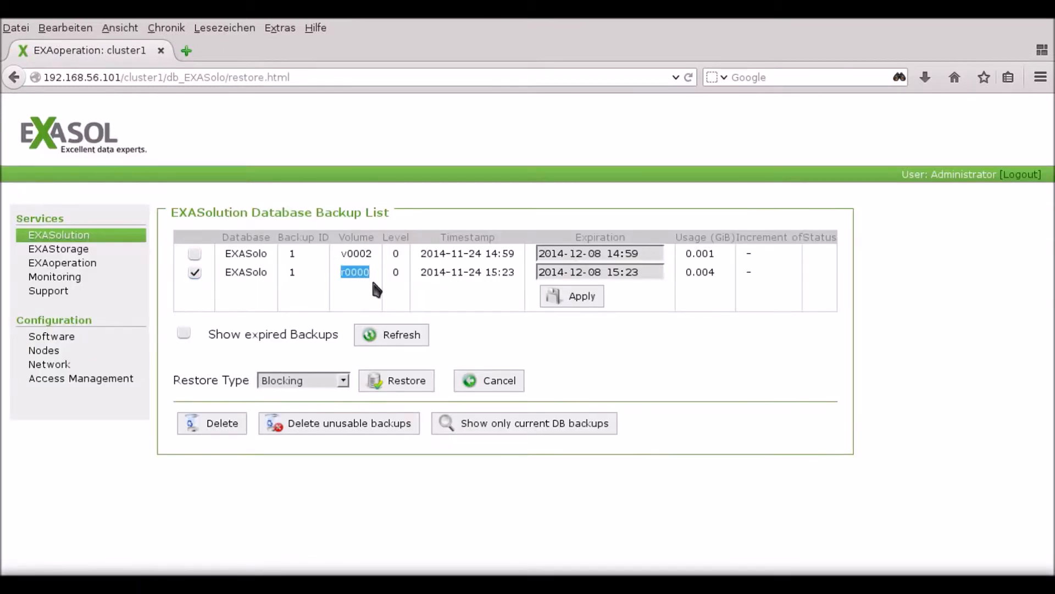
pyautogui.click(342, 380)
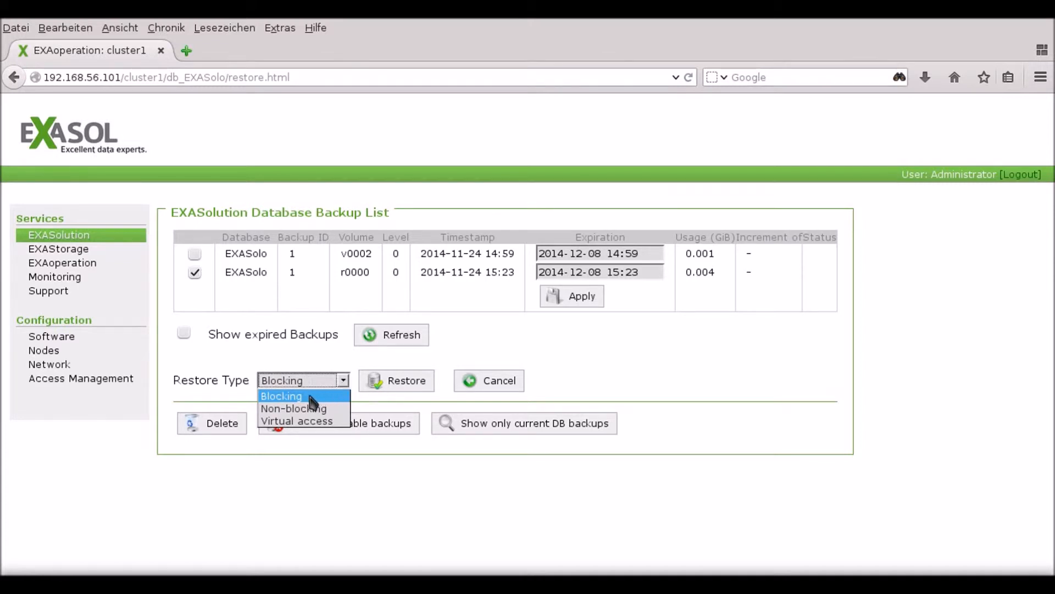
pyautogui.click(280, 395)
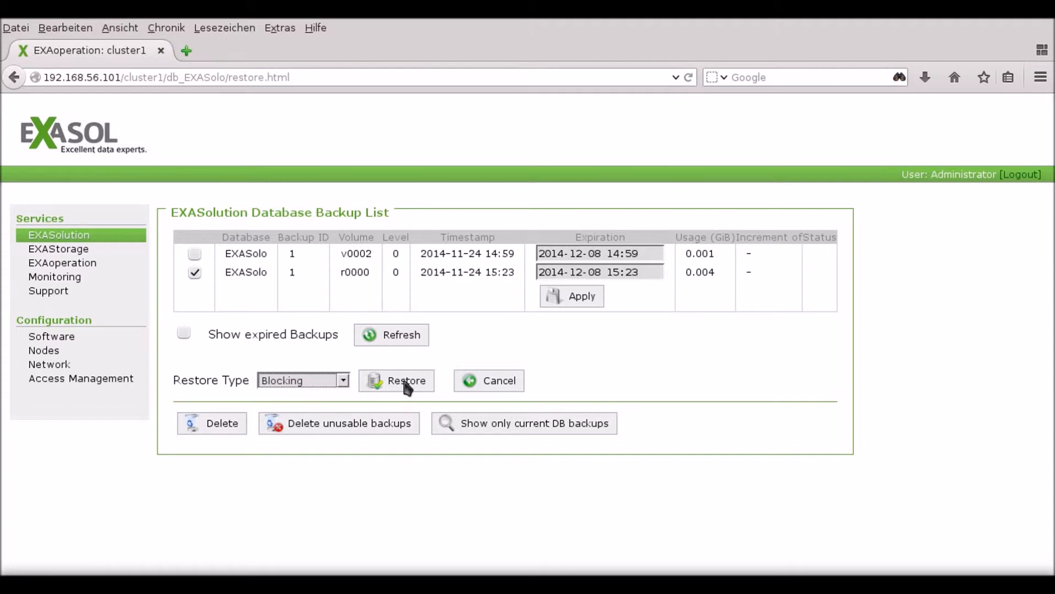
# Start and confirm the blocking restore of EXASolo from backup r0000.
pyautogui.click(396, 380)
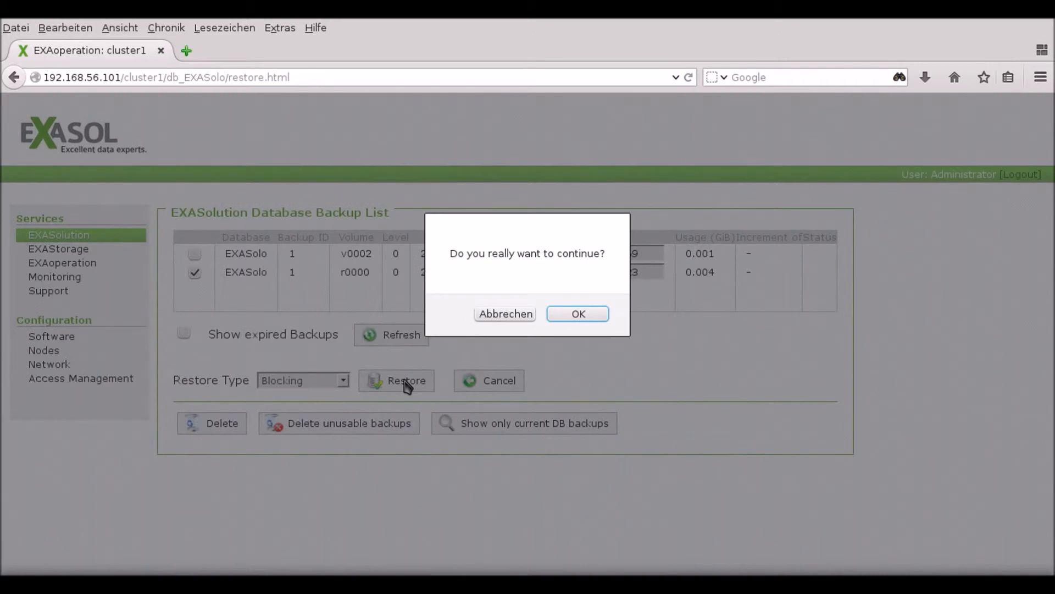
pyautogui.moveTo(525, 354)
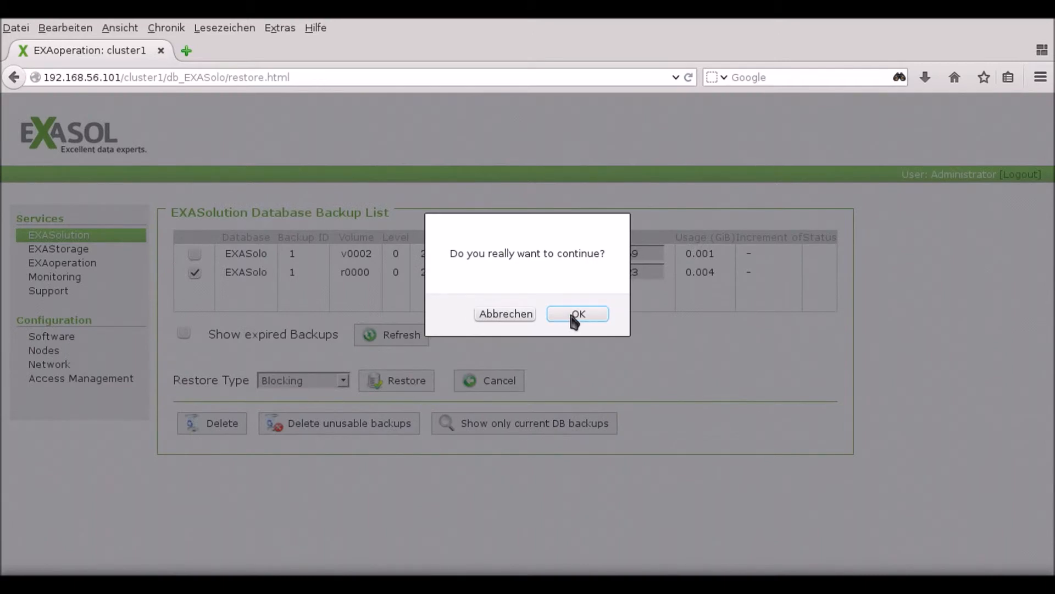
pyautogui.click(577, 314)
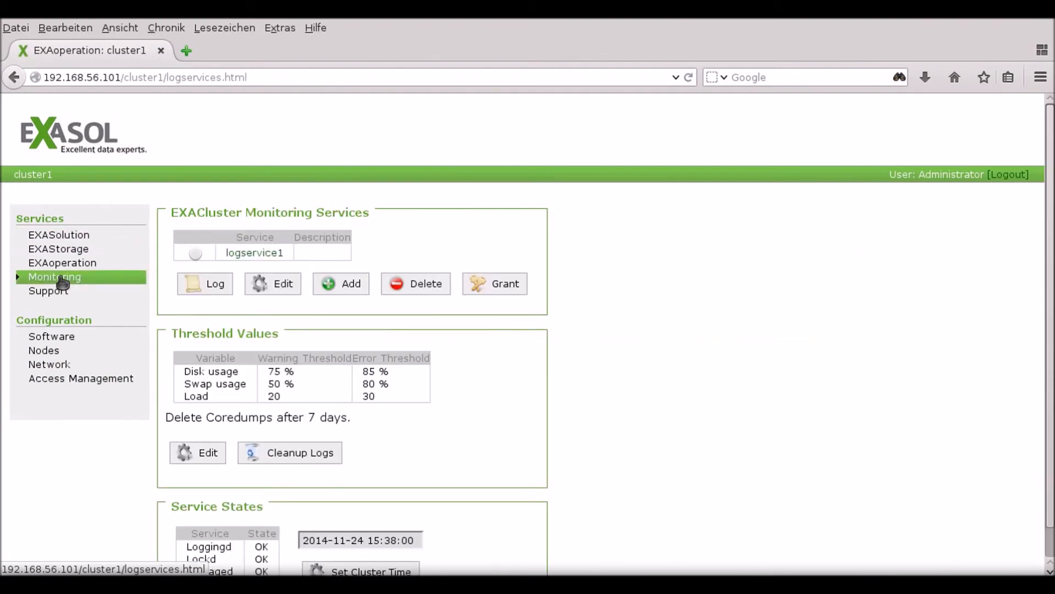
# View the logservice1 log and highlight EXASolo's restore event message.
pyautogui.click(204, 283)
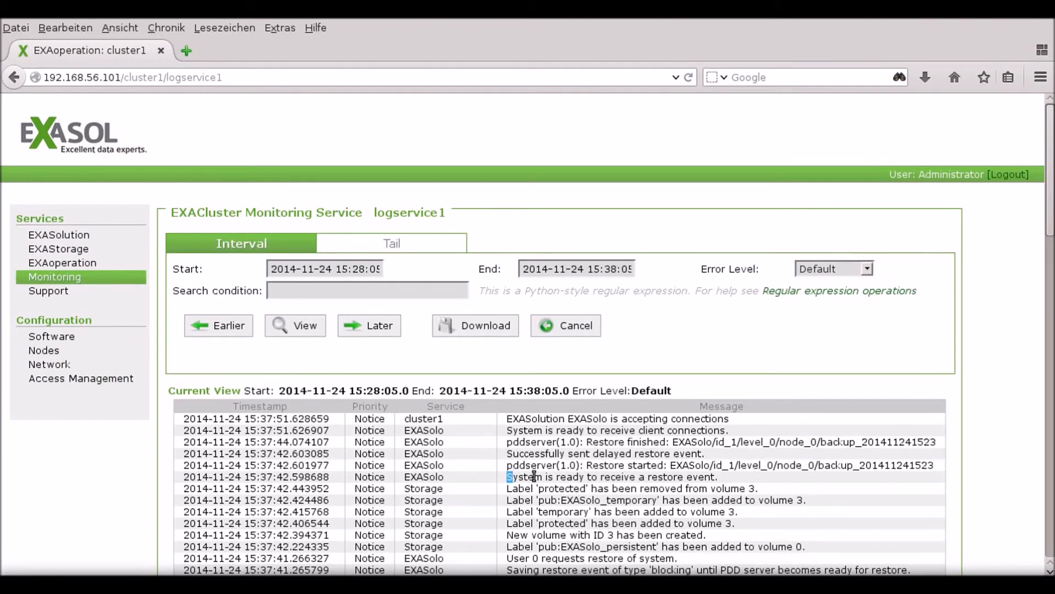
pyautogui.doubleClick(612, 476)
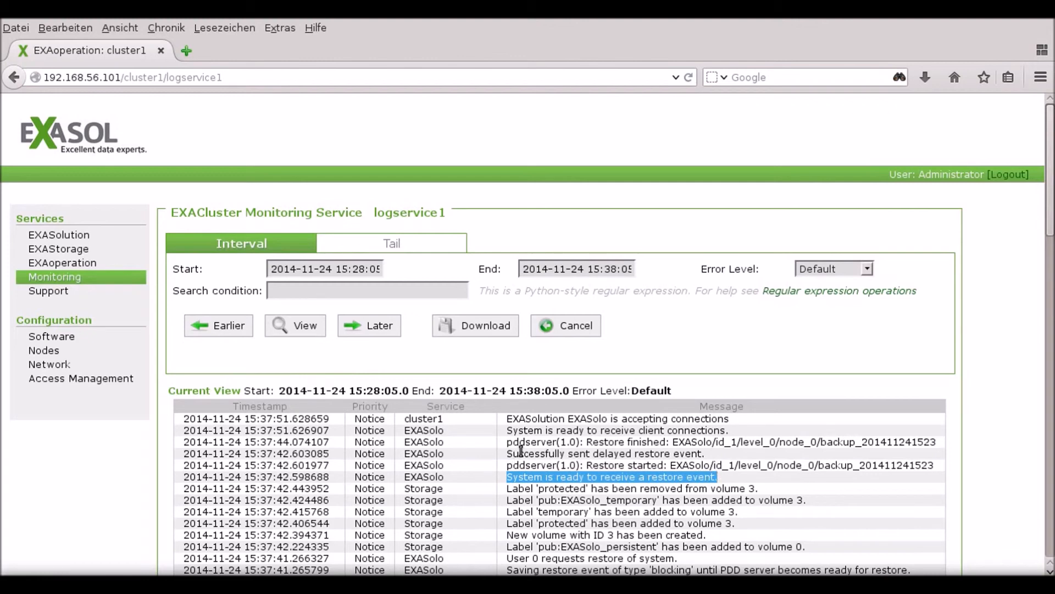